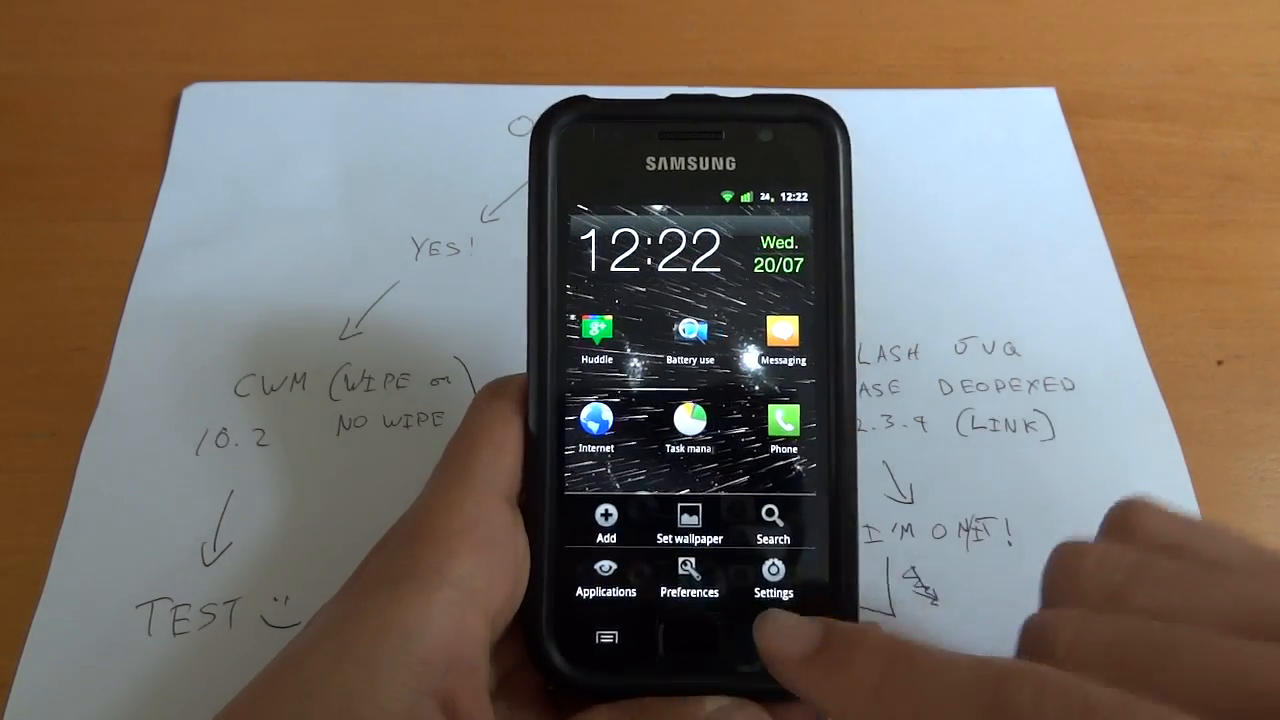
# Step: Go into Android Settings and view the About phone build and version details
pyautogui.click(772, 580)
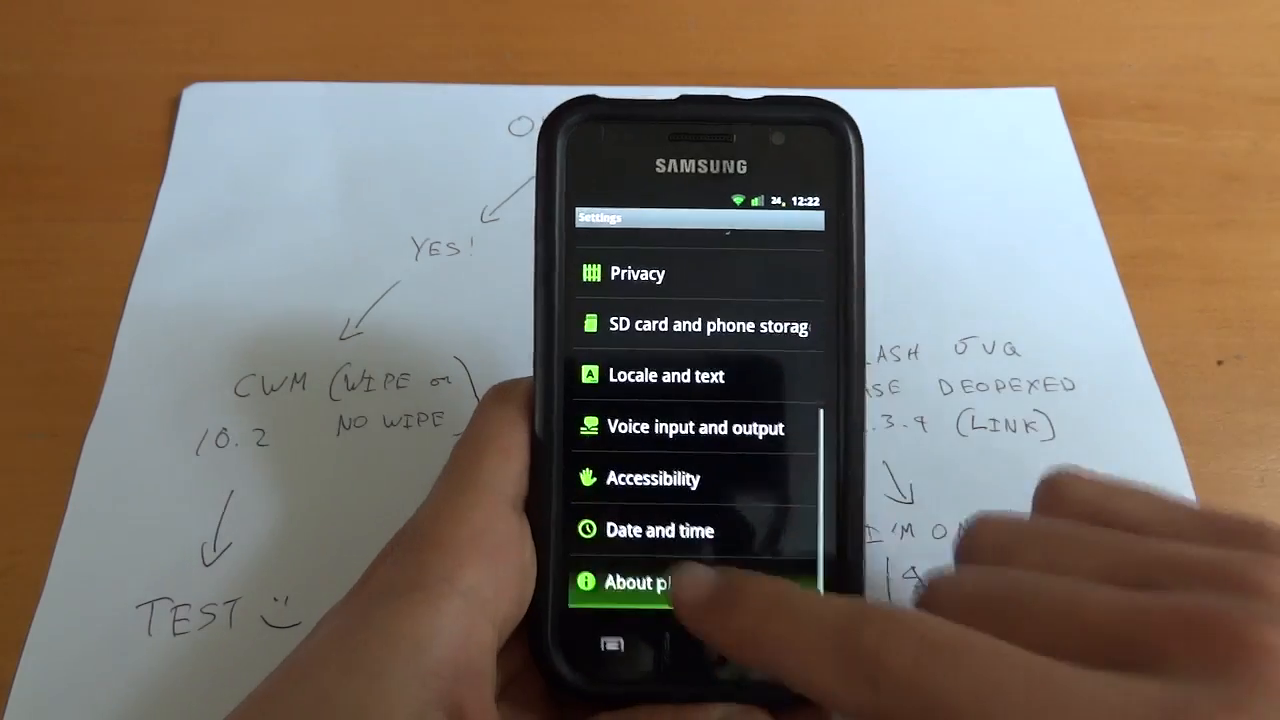
pyautogui.click(640, 582)
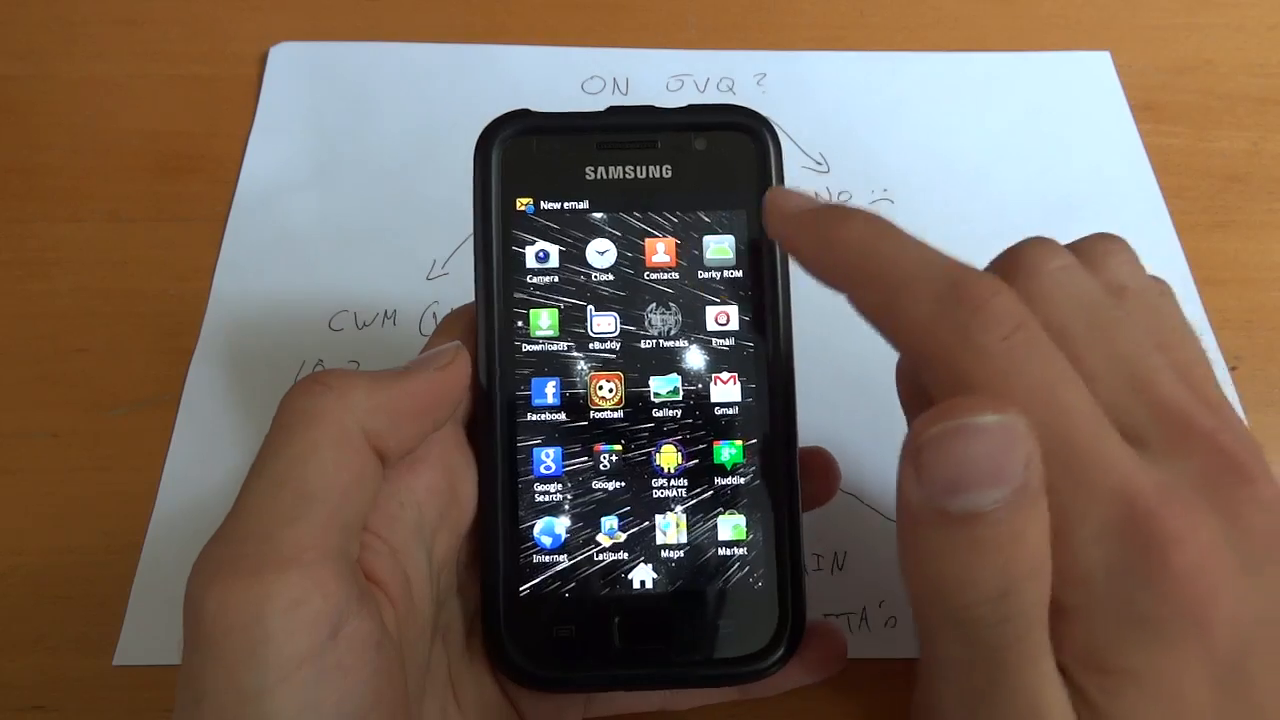
# Step: Launch Darky ROM Configurator and review kernel and modem choices, keeping Dark Voodoo and JQ1
pyautogui.click(721, 255)
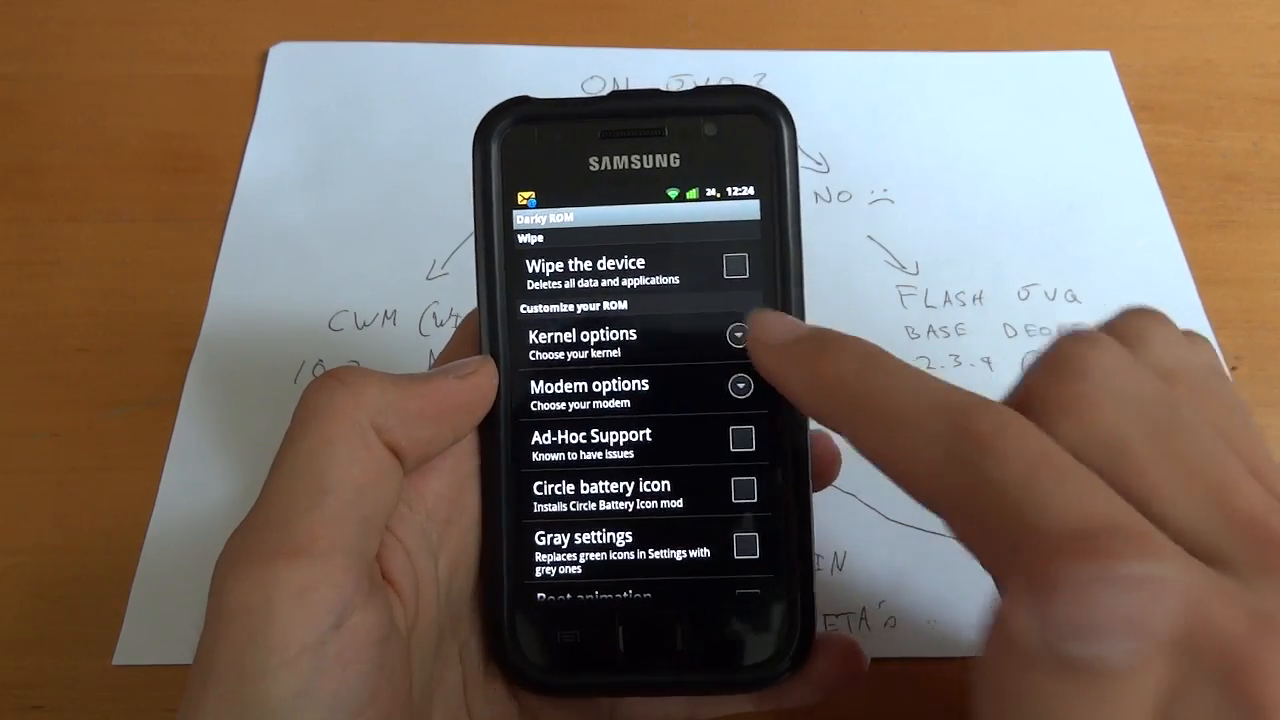
pyautogui.click(580, 343)
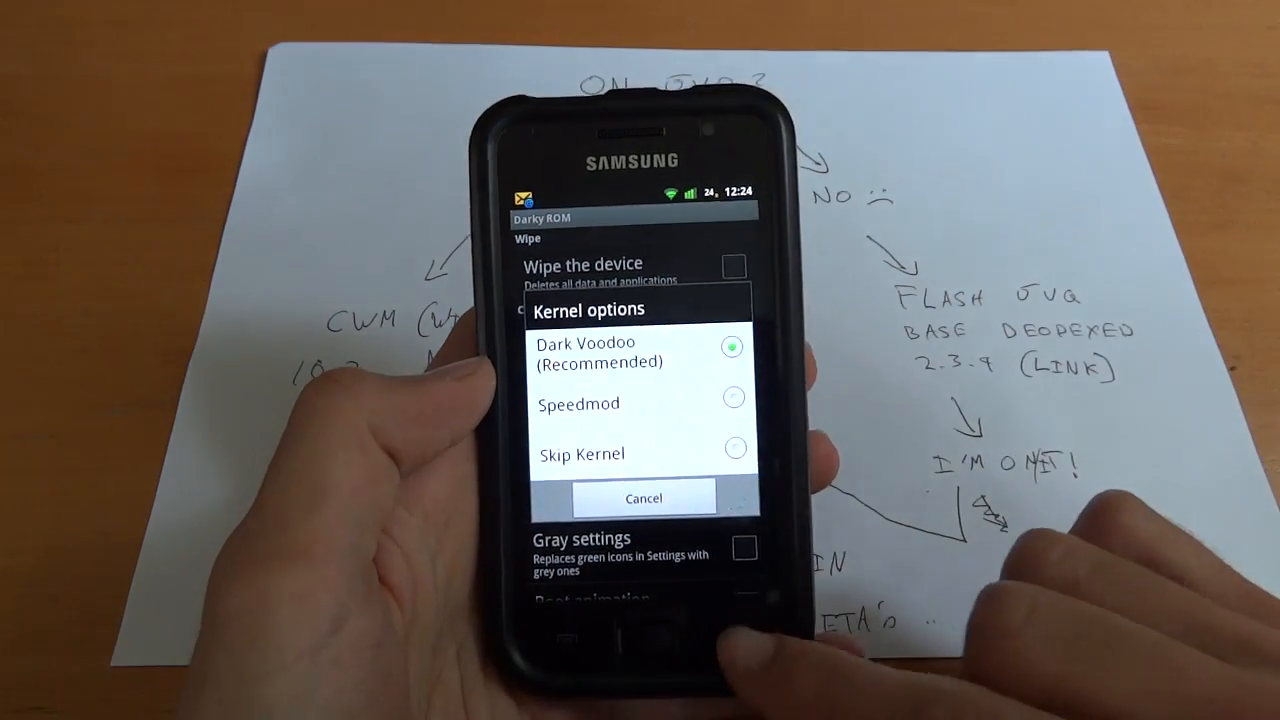
pyautogui.click(644, 497)
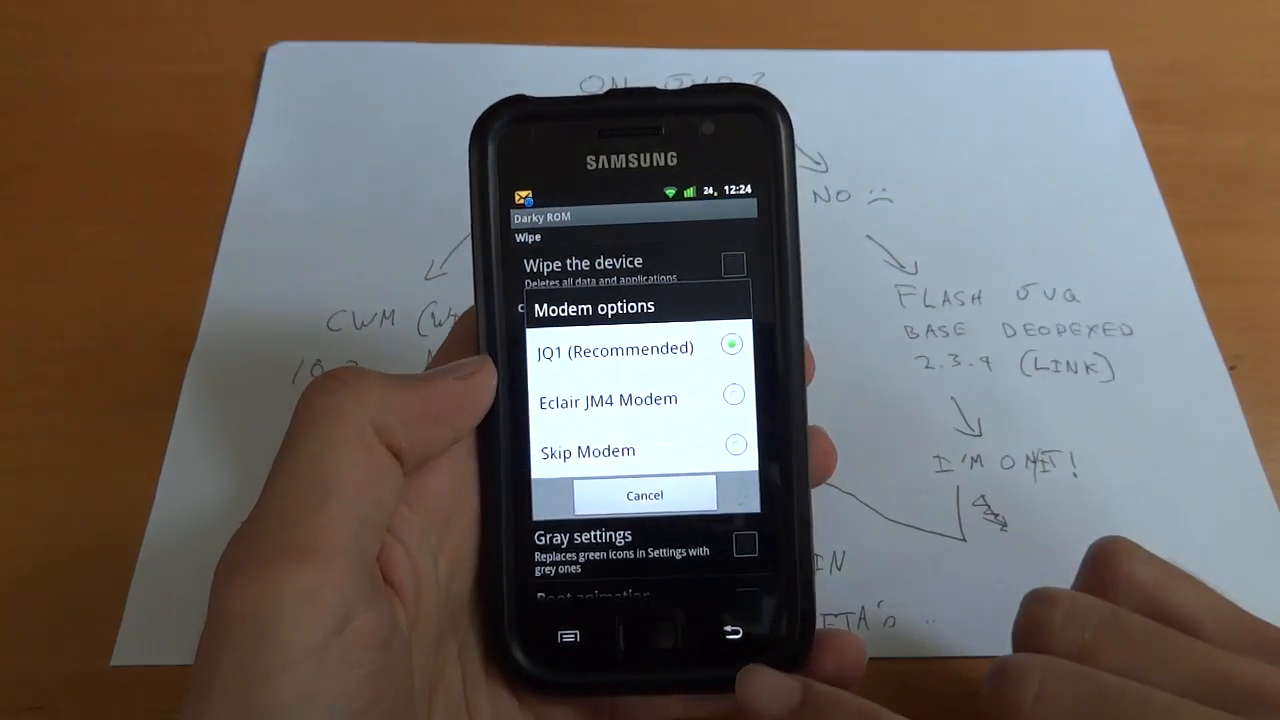
pyautogui.click(645, 495)
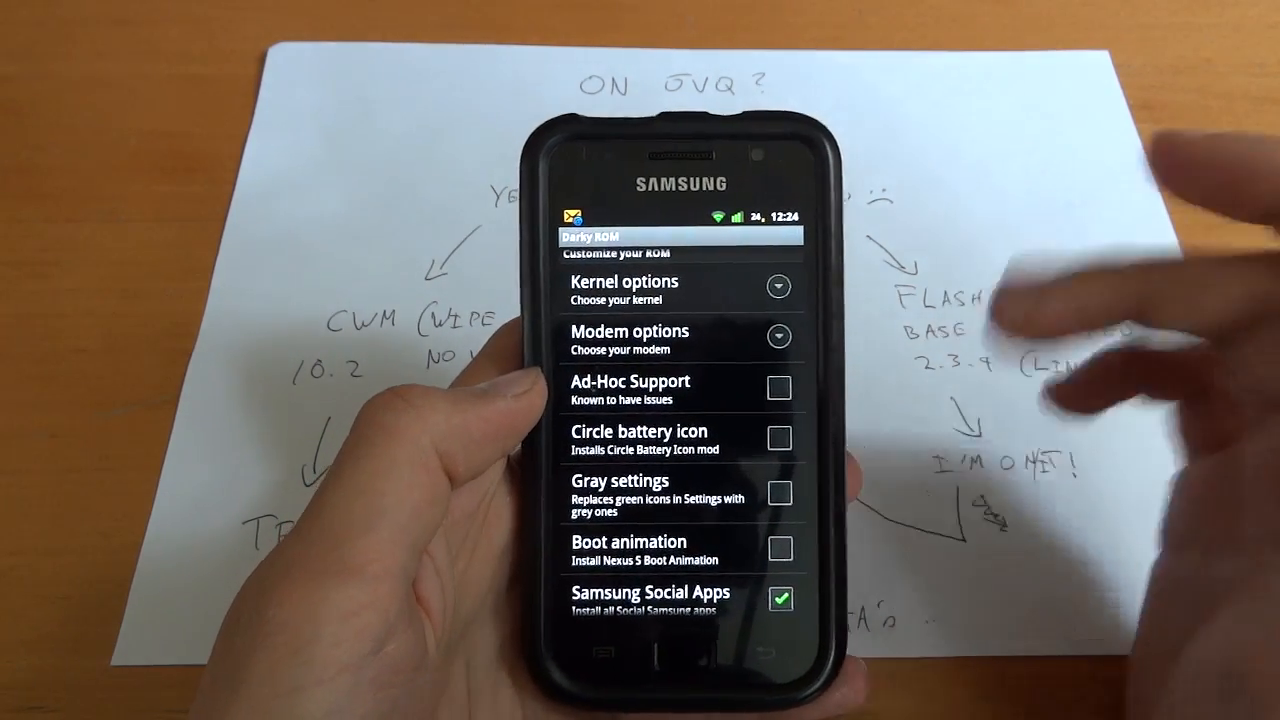
pyautogui.scroll(-3)
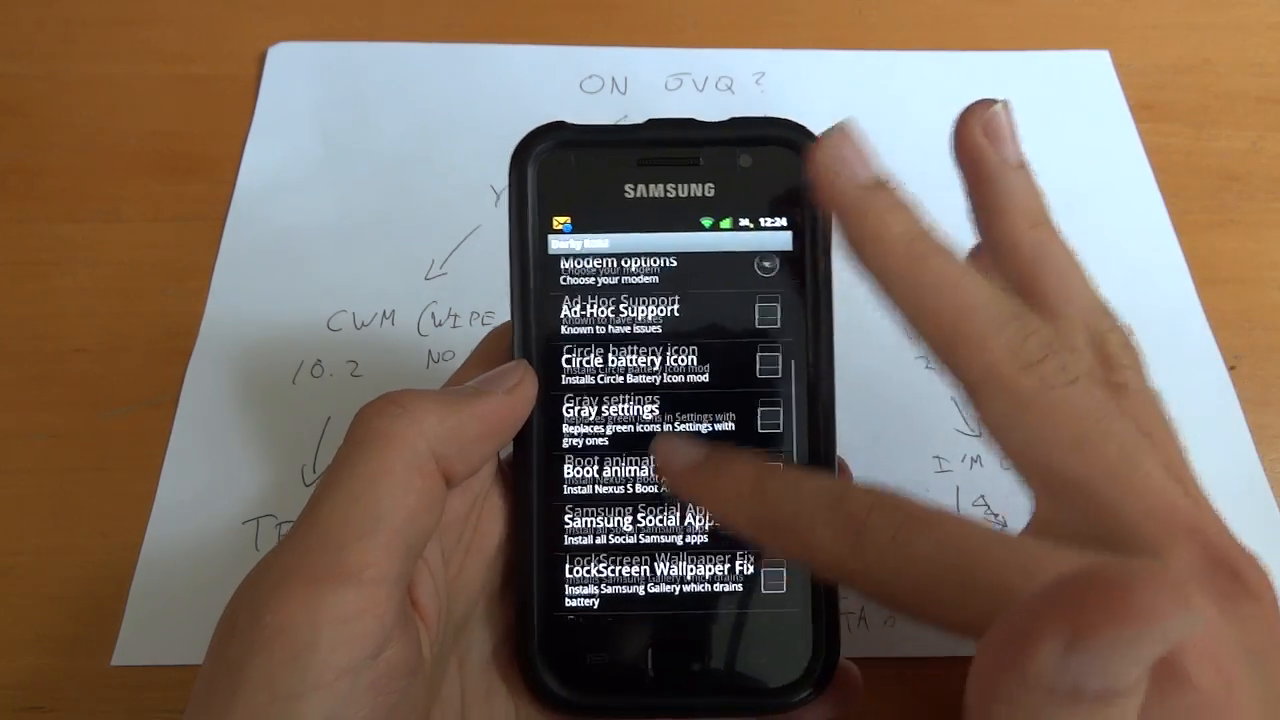
pyautogui.scroll(-3)
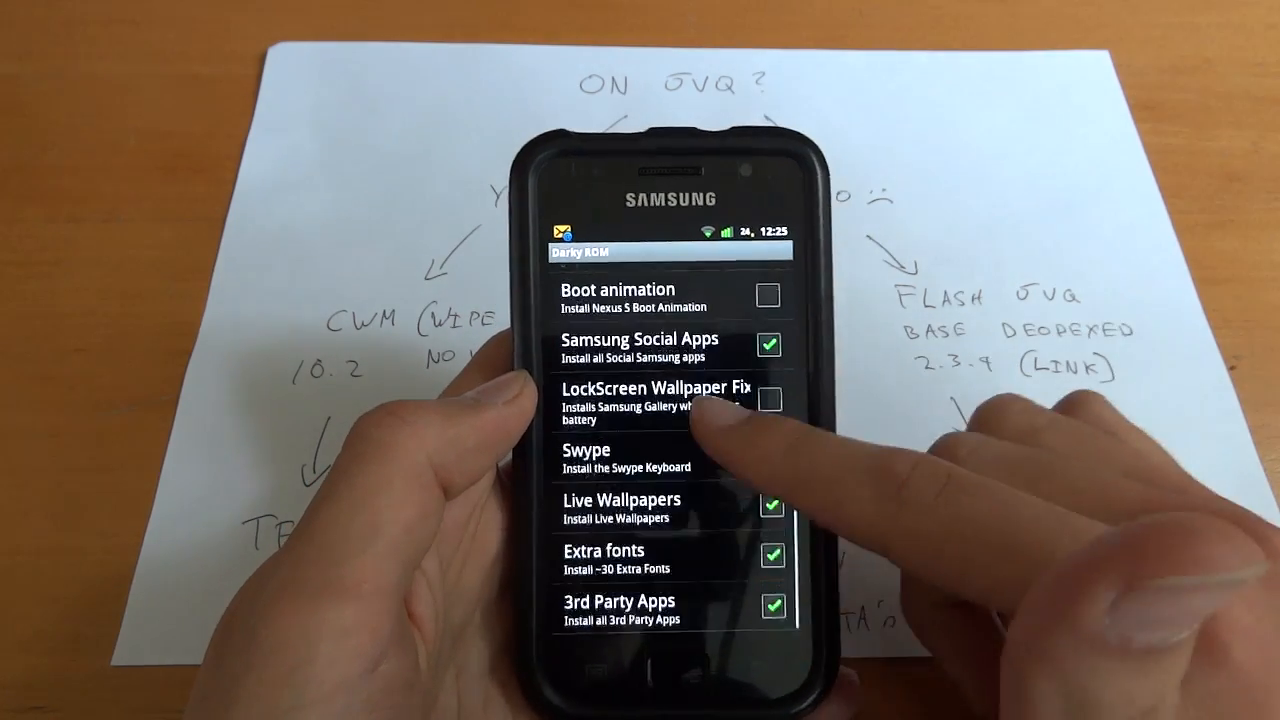
pyautogui.click(771, 456)
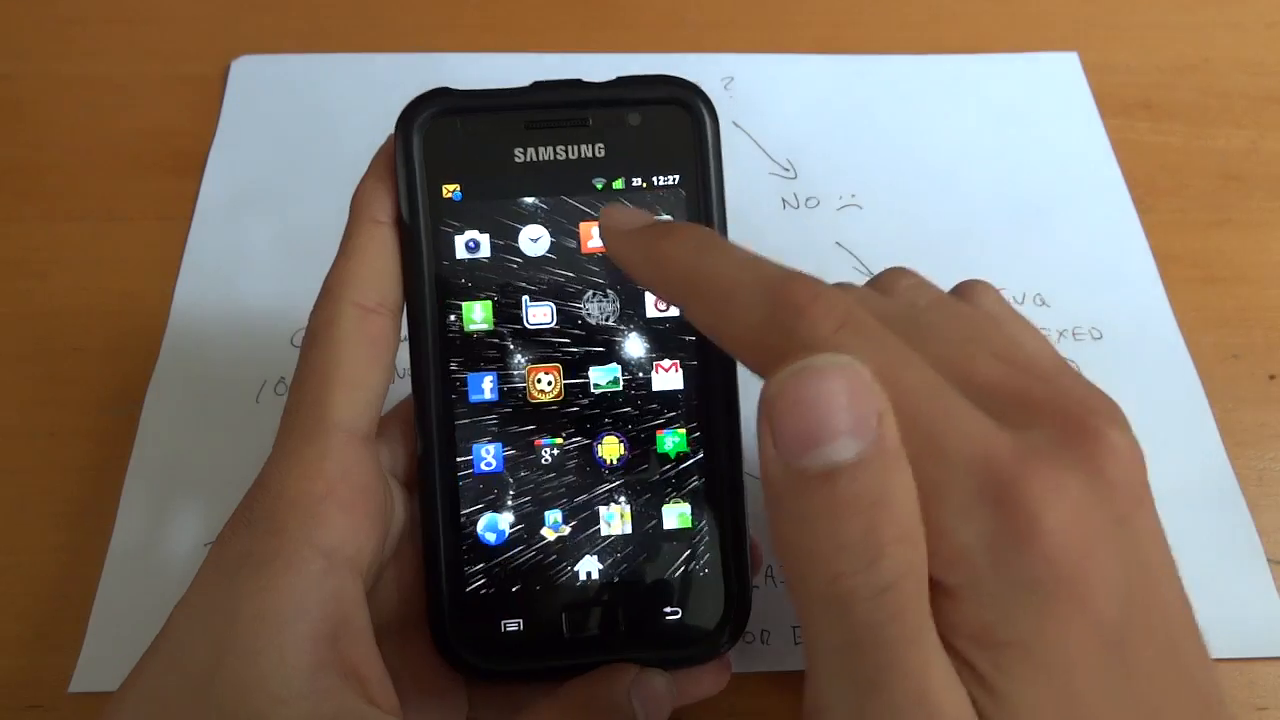
# Step: Exit EDT Tweaks to the home screen and bring up the launcher's options menu
pyautogui.click(607, 243)
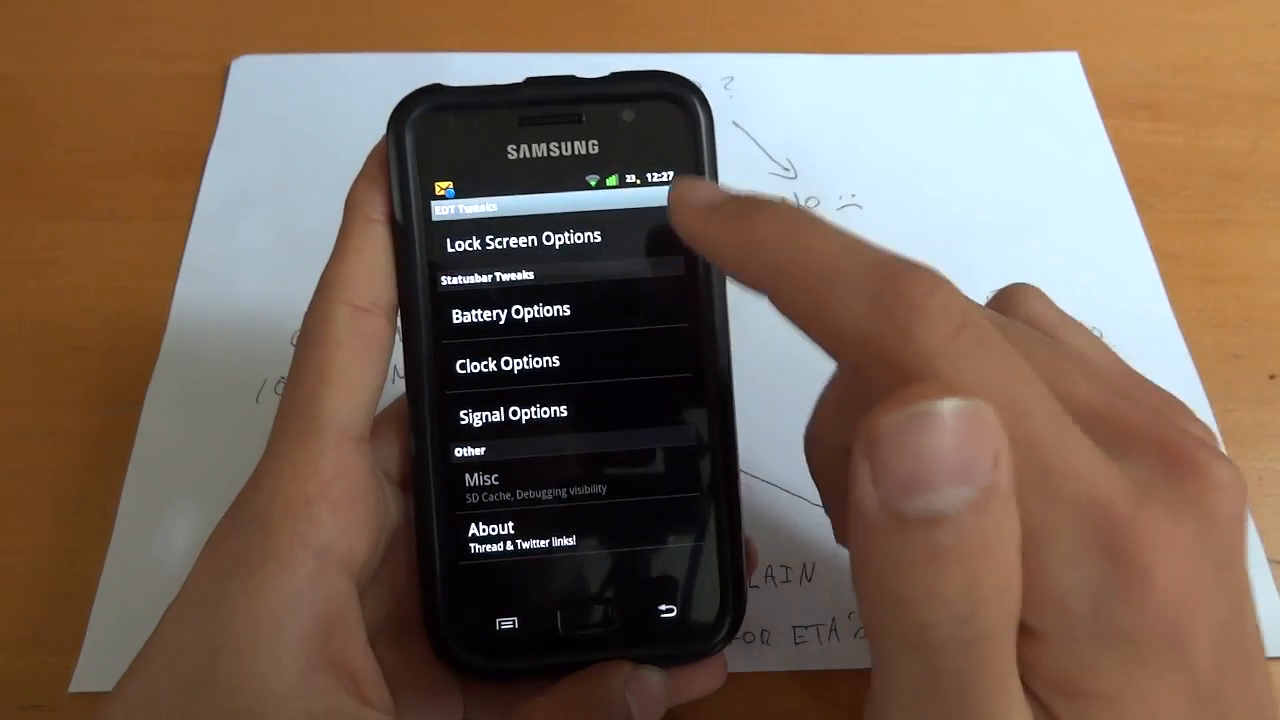
pyautogui.click(520, 239)
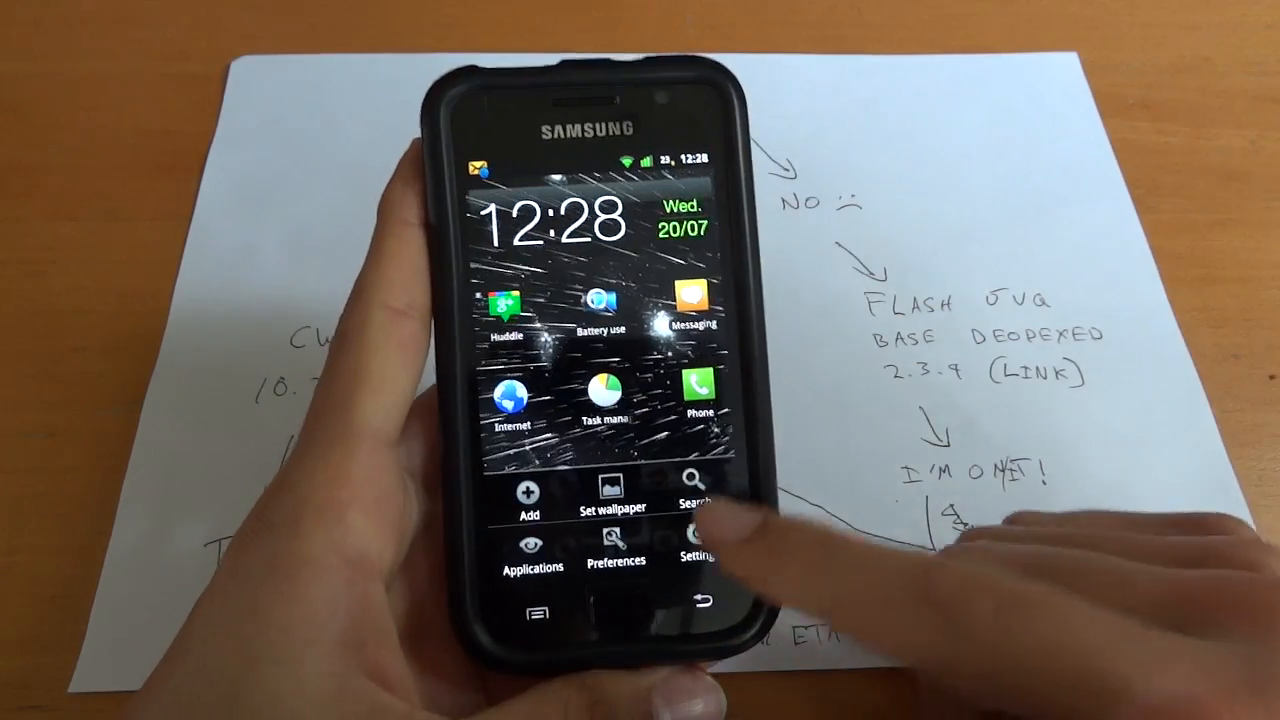
# Step: Show the Battery use breakdown with about 14h 51m on battery and Display at 59%
pyautogui.click(700, 540)
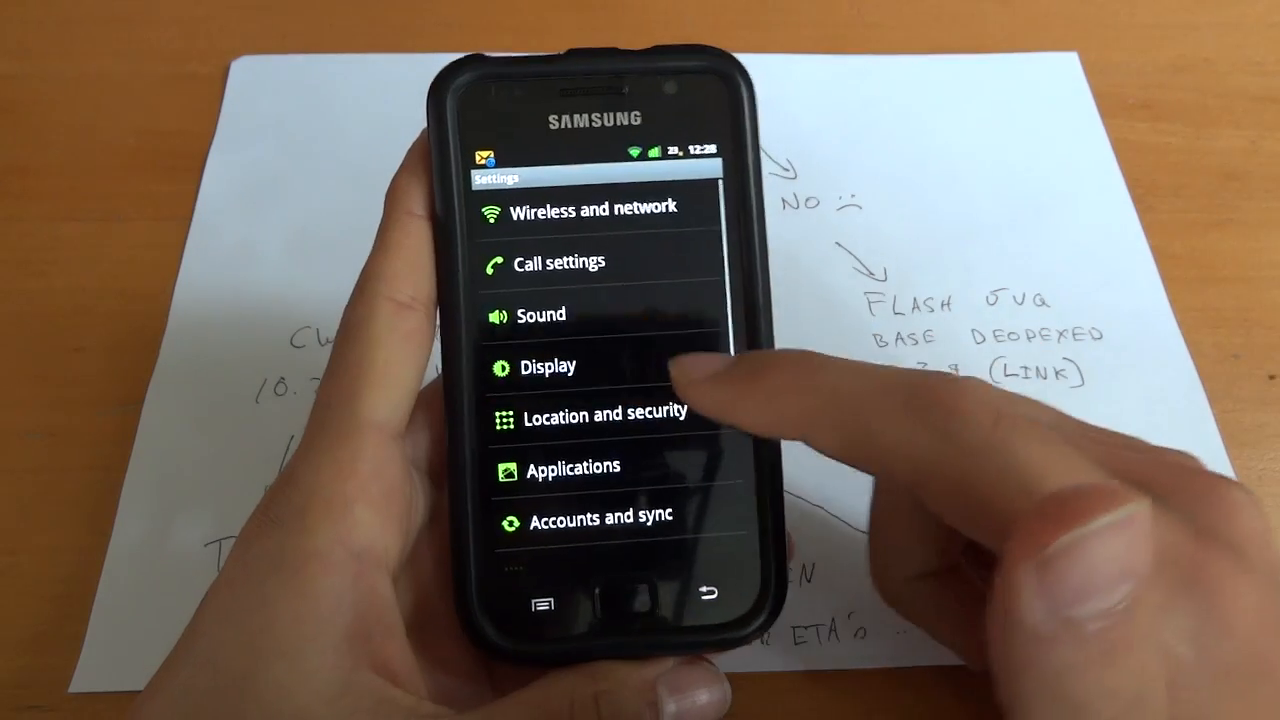
pyautogui.click(547, 366)
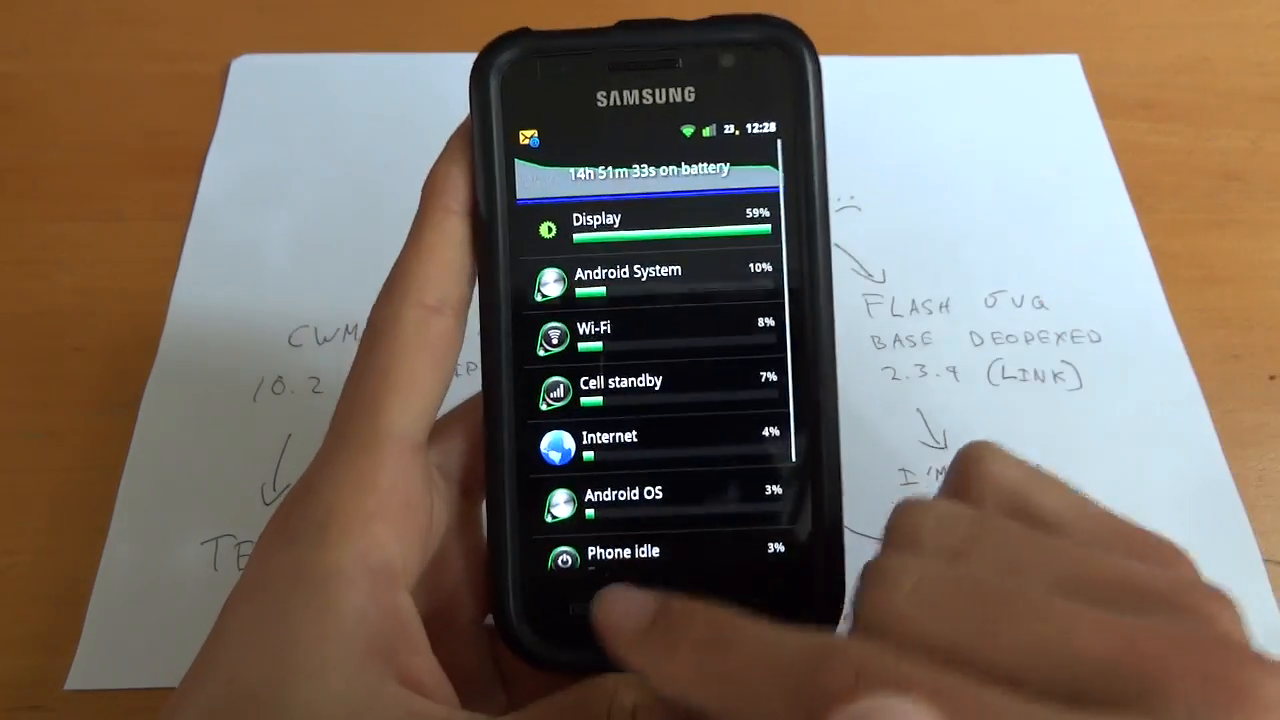
# Step: Return to About phone showing firmware 2.3.4, baseband I9000XJVQ and build DarkyROM JVQ v10.2
pyautogui.click(650, 551)
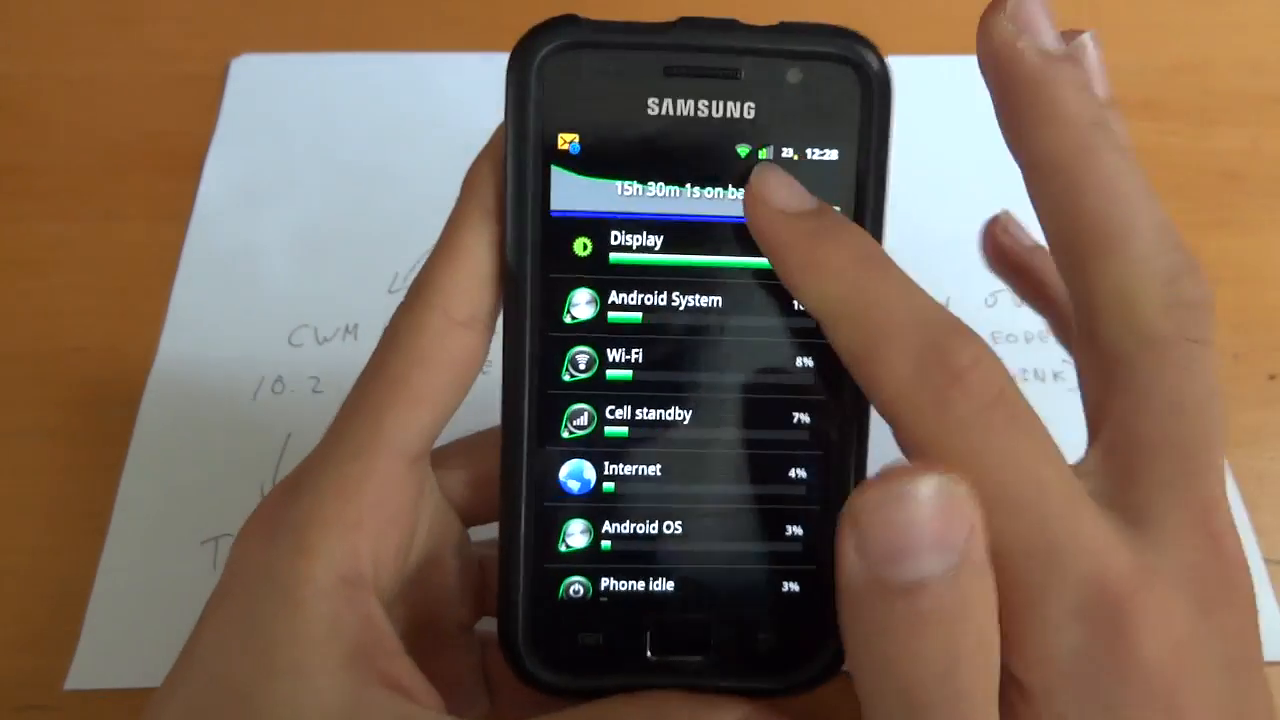
pyautogui.click(680, 195)
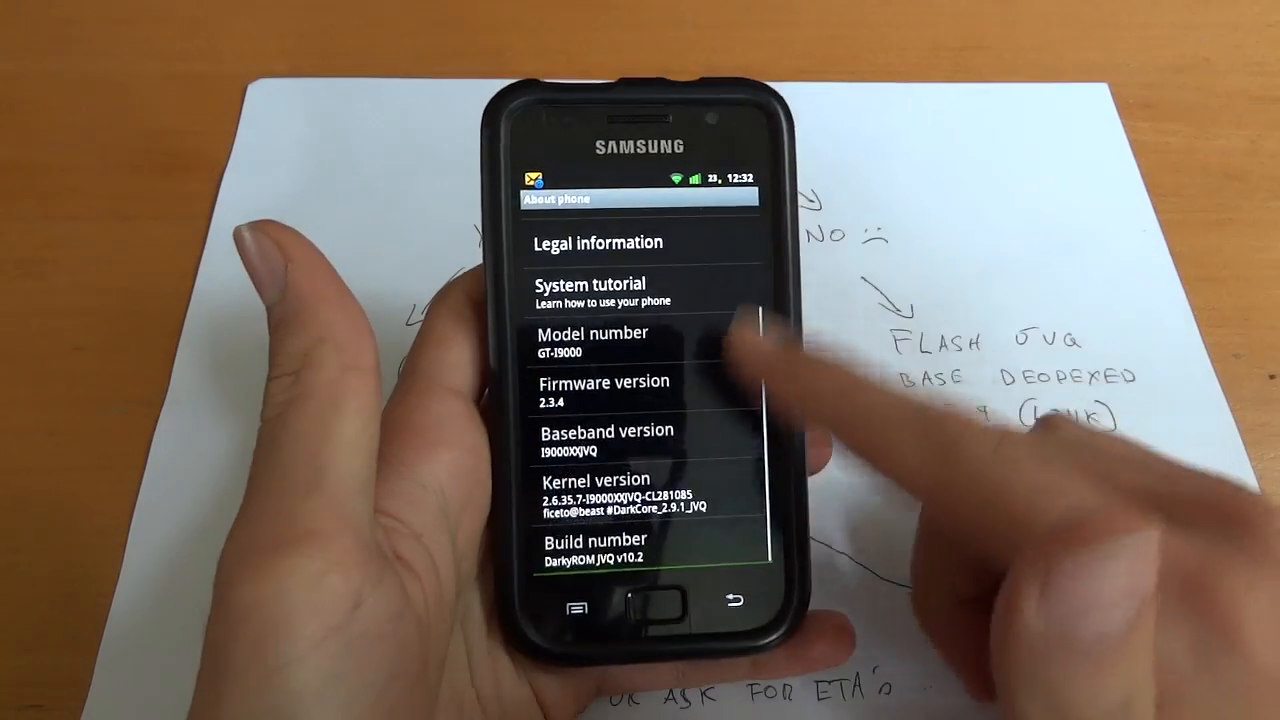
# Step: Leave About phone and return to the home screen with the clock widget
pyautogui.scroll(-3)
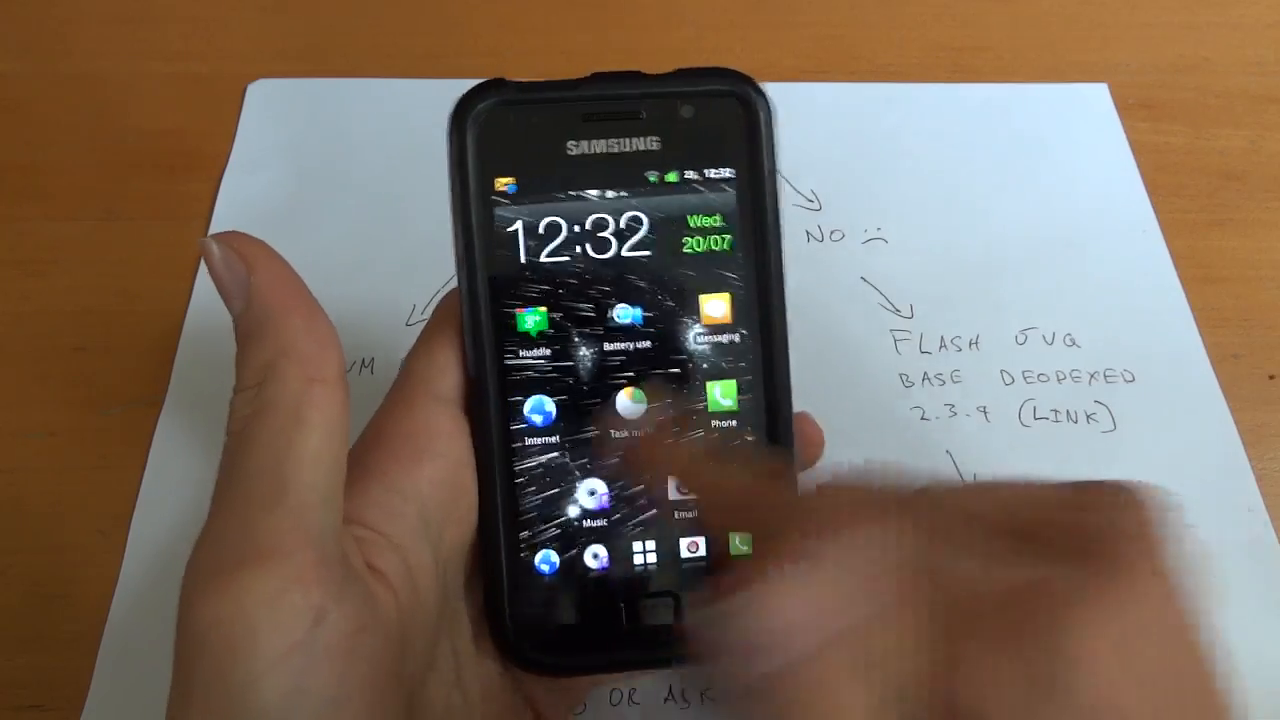
# Step: Open Zeam Launcher's app drawer and scroll down to Maps, Market, Settings and SGS Tools
pyautogui.click(643, 553)
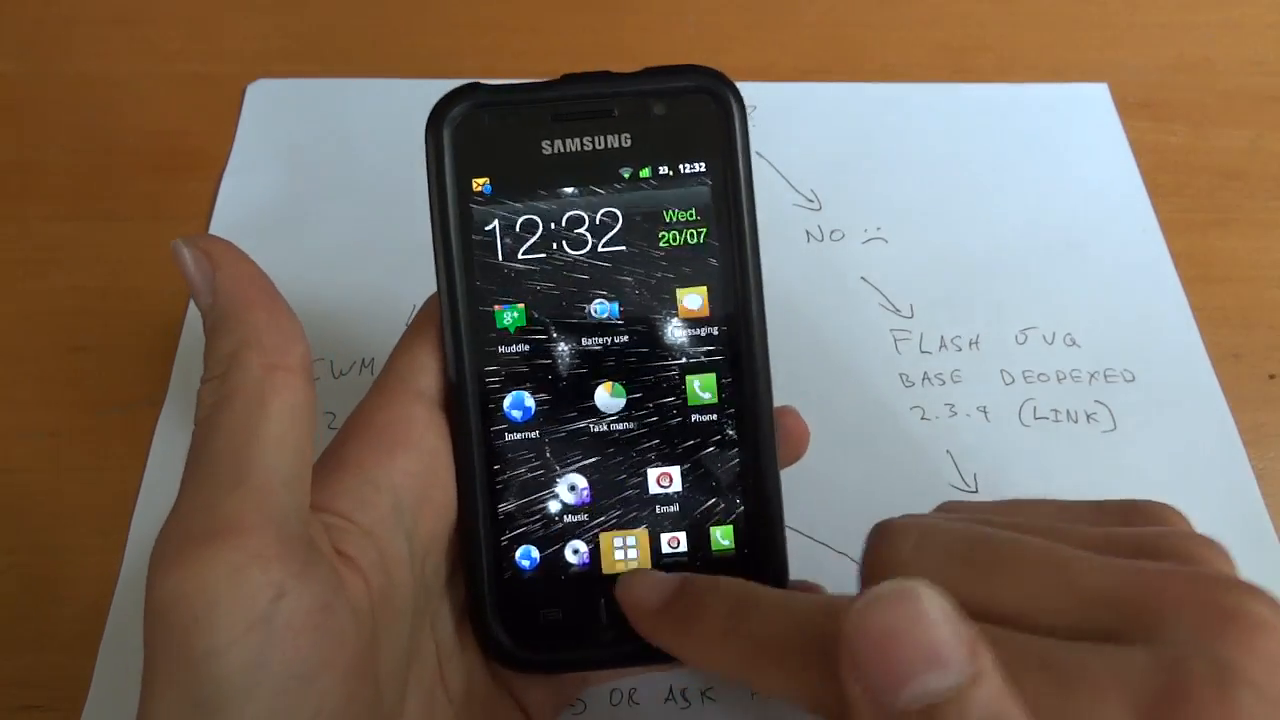
pyautogui.click(624, 554)
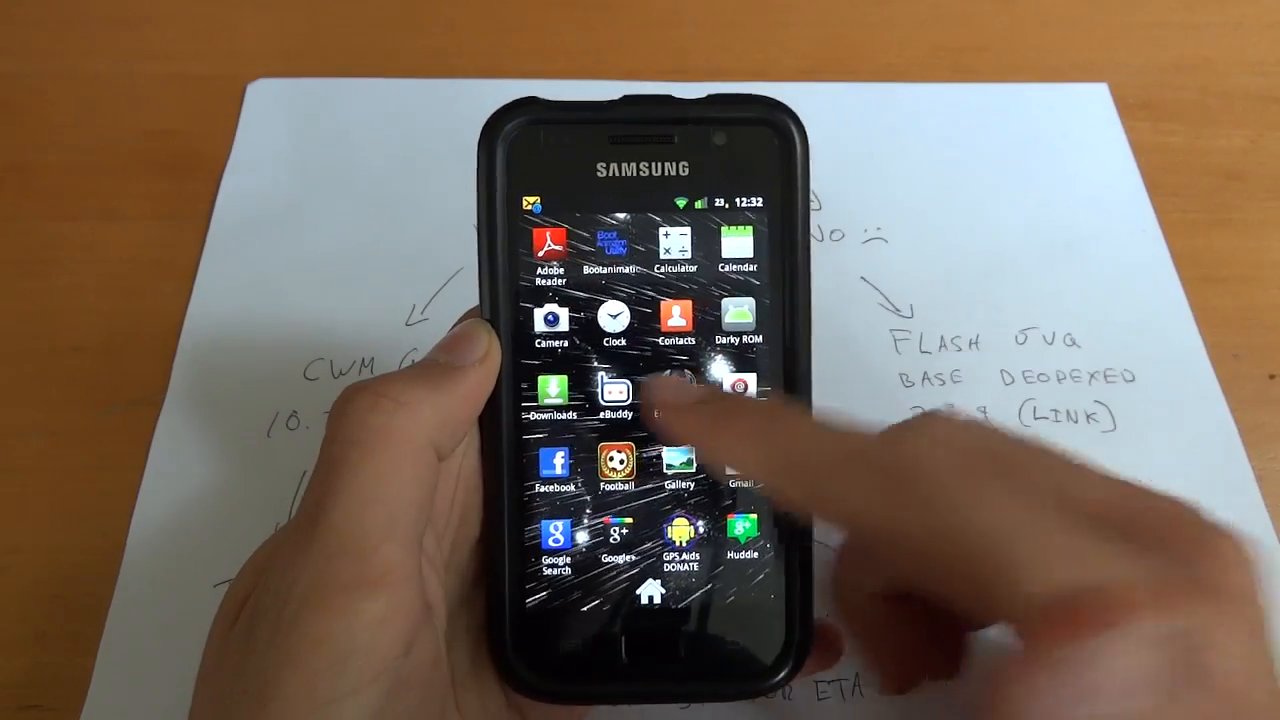
pyautogui.scroll(-3)
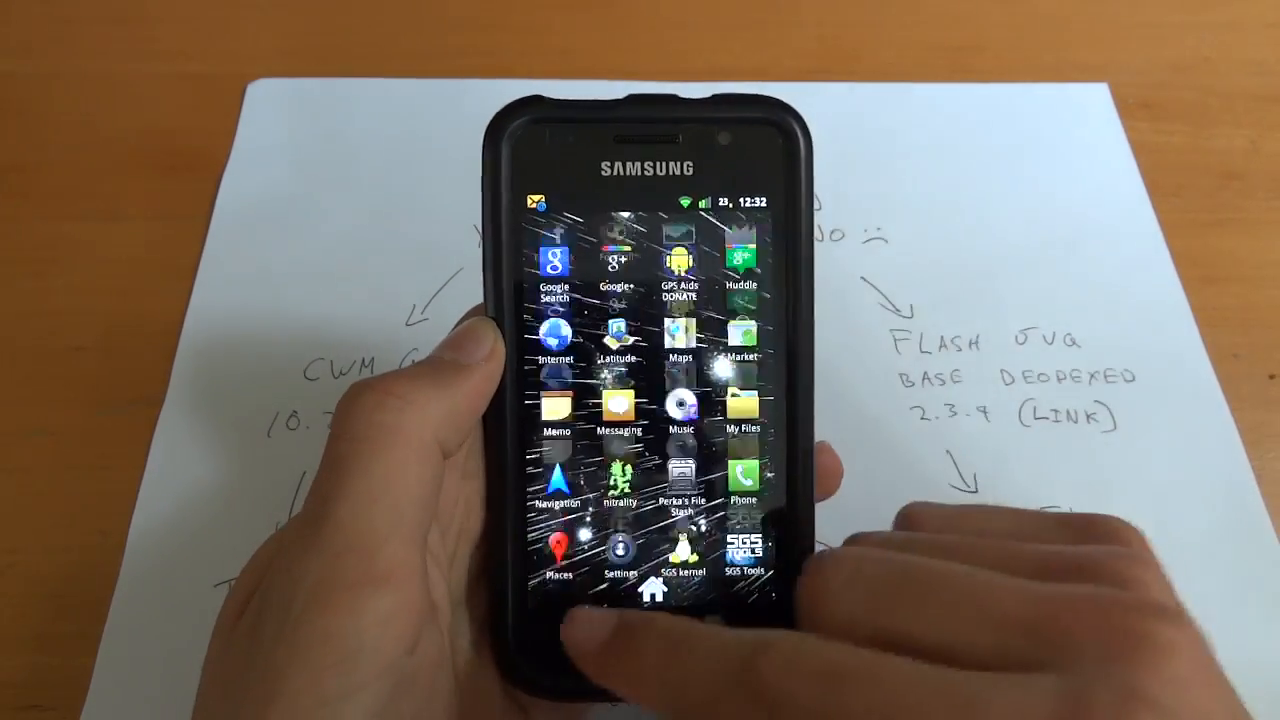